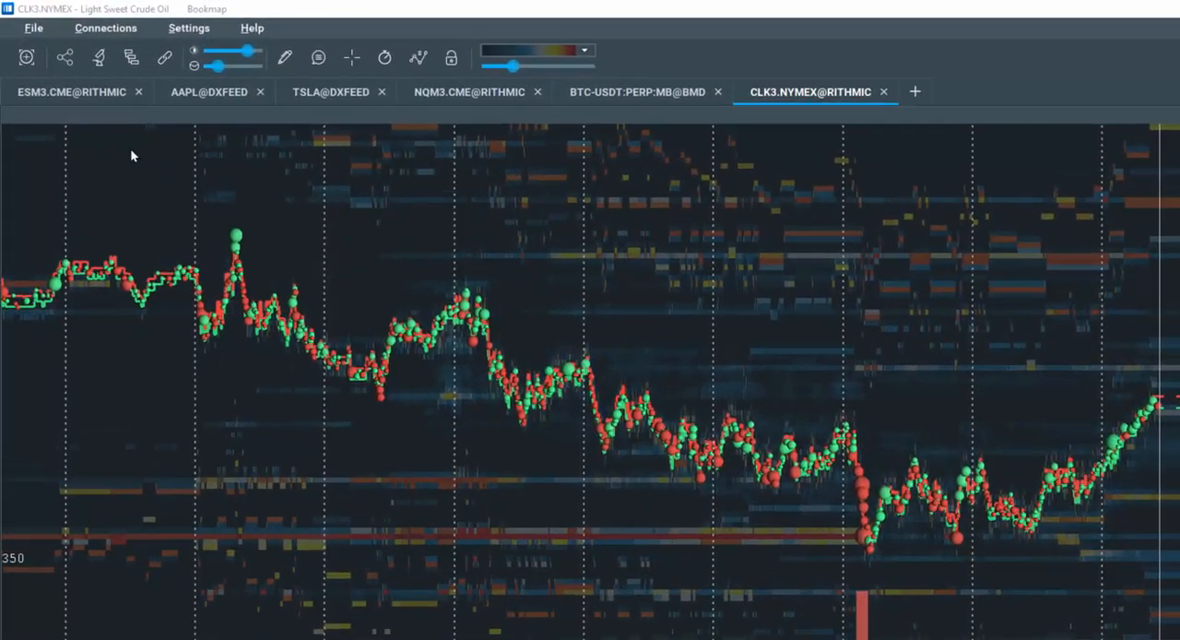
# Open the studies configuration for the CLK3 chart and enable Volume Bars.
pyautogui.click(113, 66)
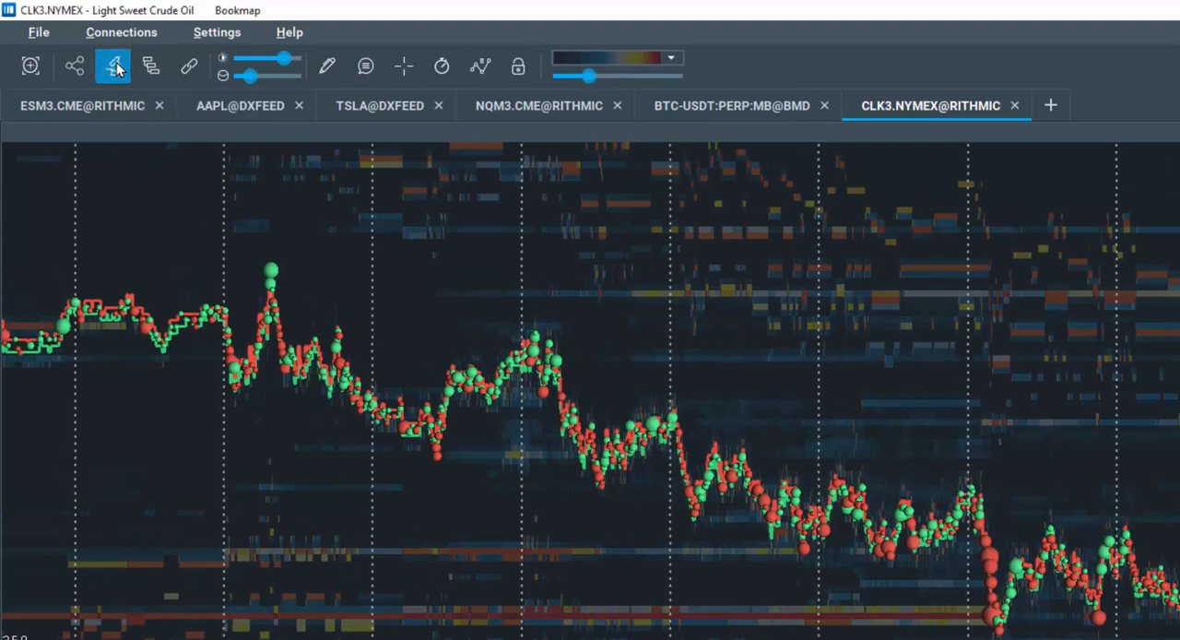
pyautogui.click(113, 66)
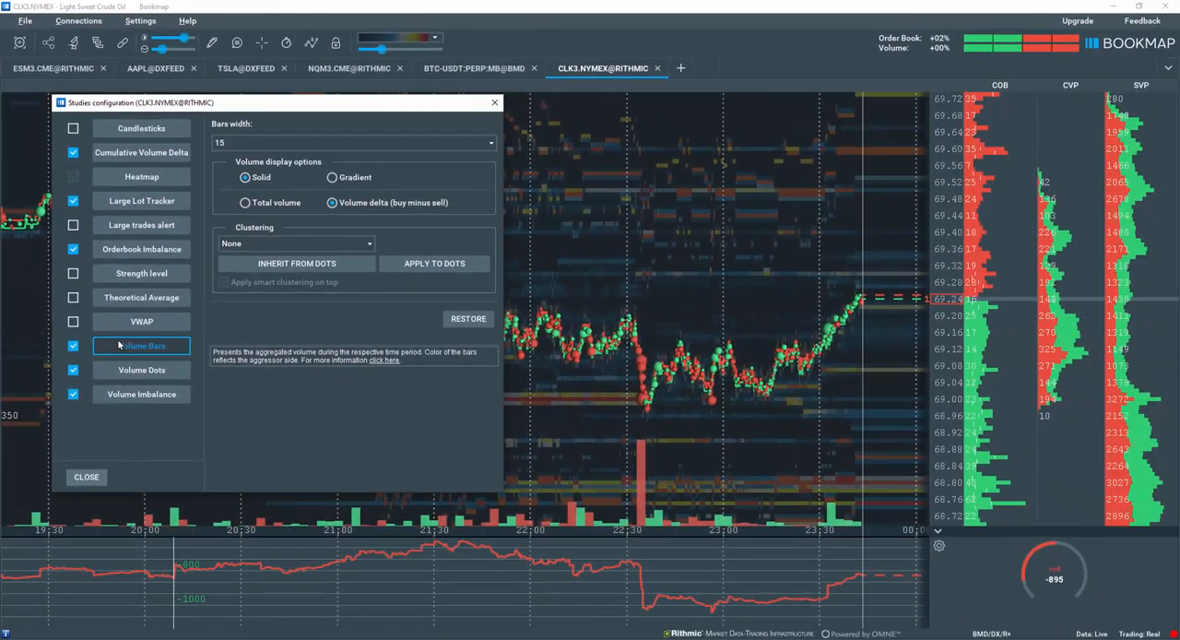
# Set the Volume Bars display to solid style showing total volume.
pyautogui.click(489, 142)
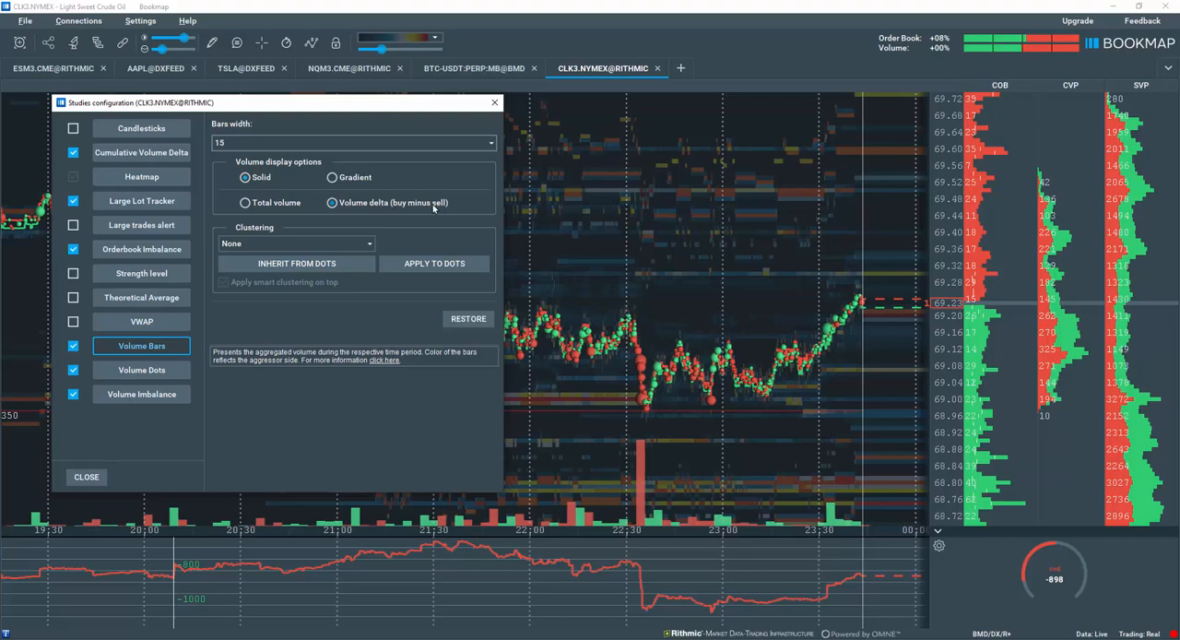
pyautogui.moveTo(387, 507)
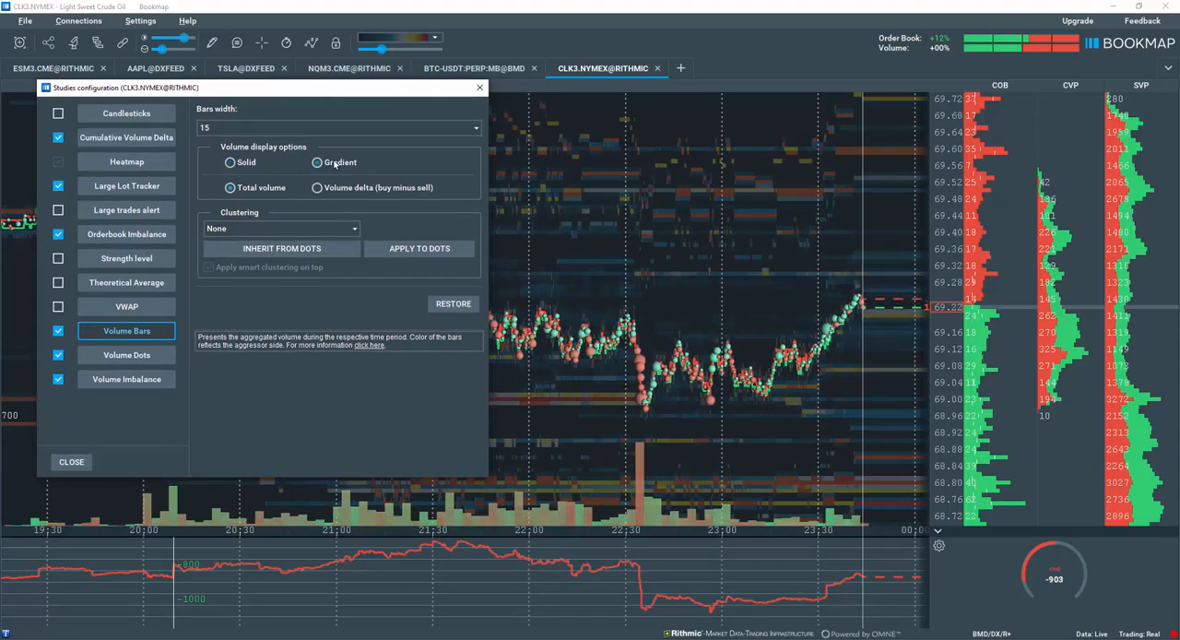
pyautogui.click(230, 162)
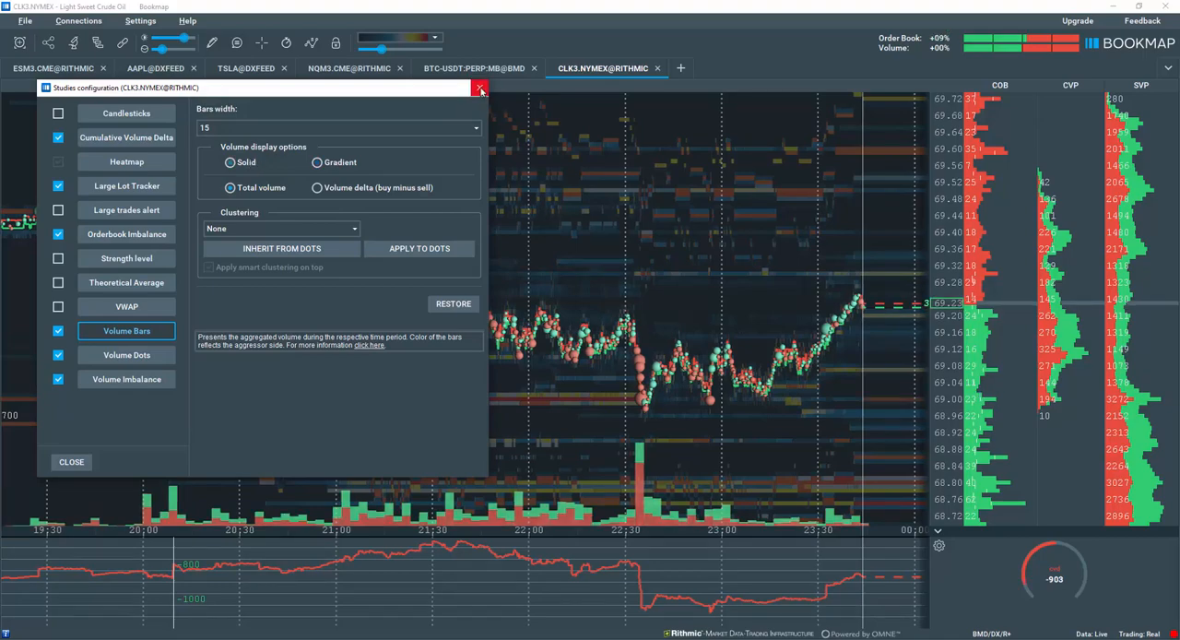
pyautogui.click(479, 88)
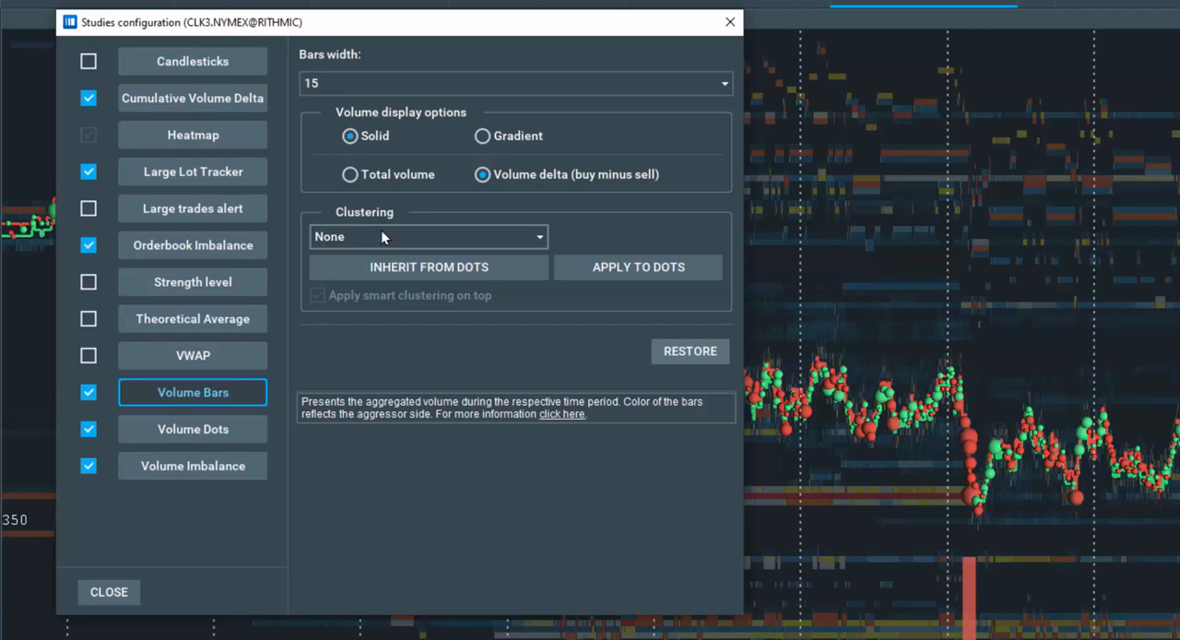
pyautogui.moveTo(459, 233)
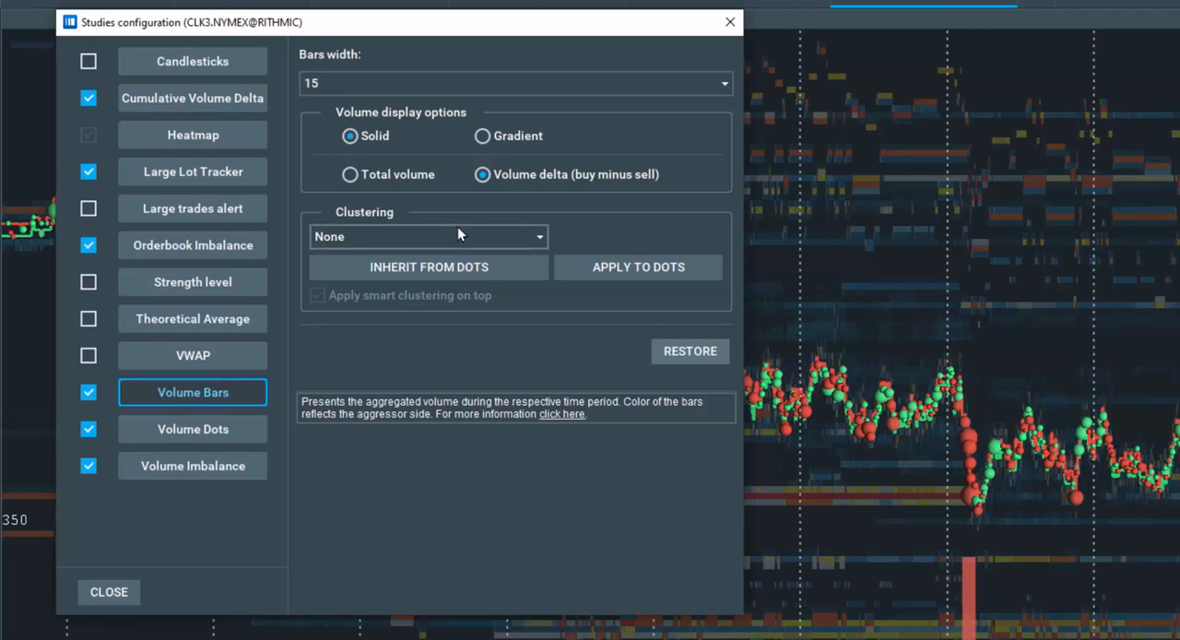
# Set Volume Bars clustering to By time with a 5 min interval.
pyautogui.click(427, 236)
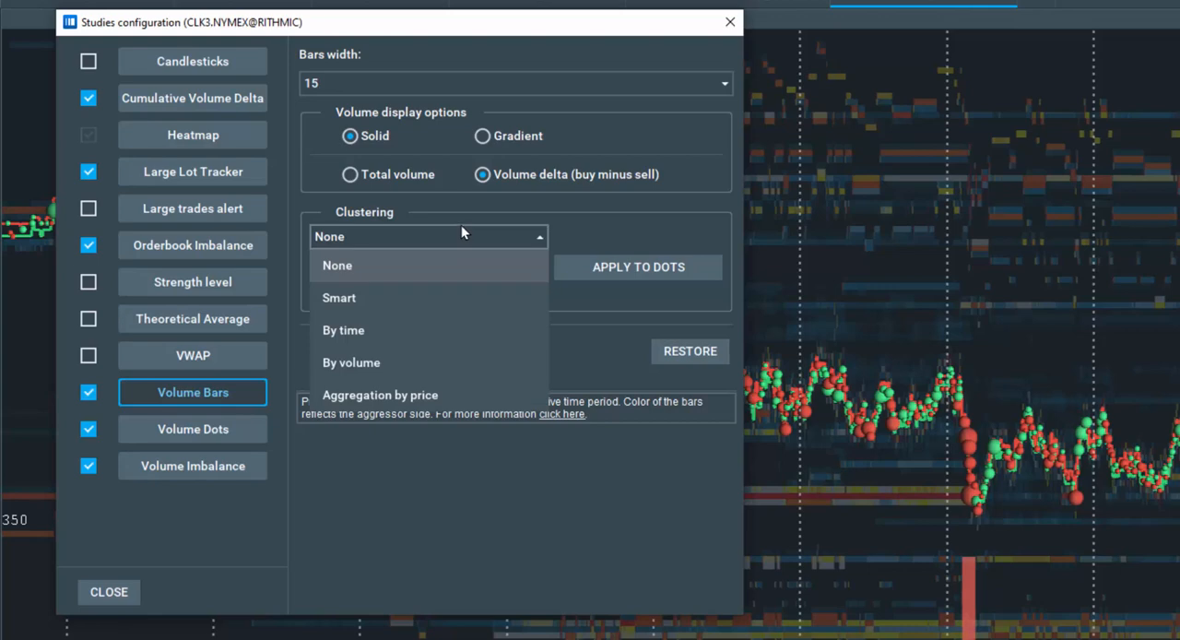
pyautogui.moveTo(366, 297)
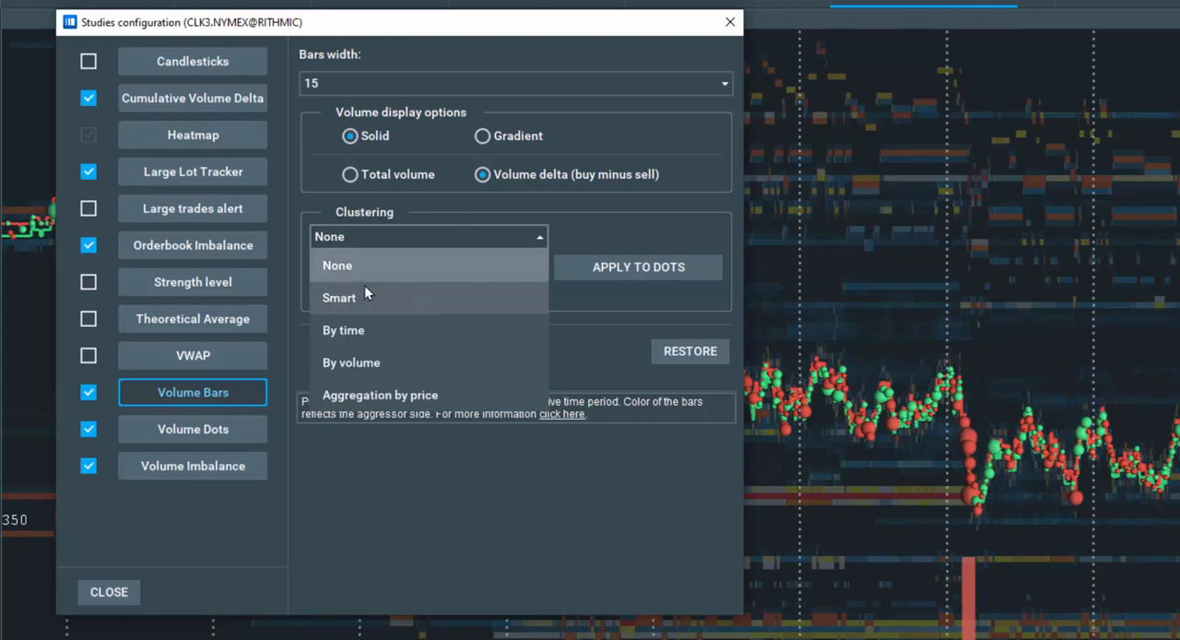
pyautogui.moveTo(372, 330)
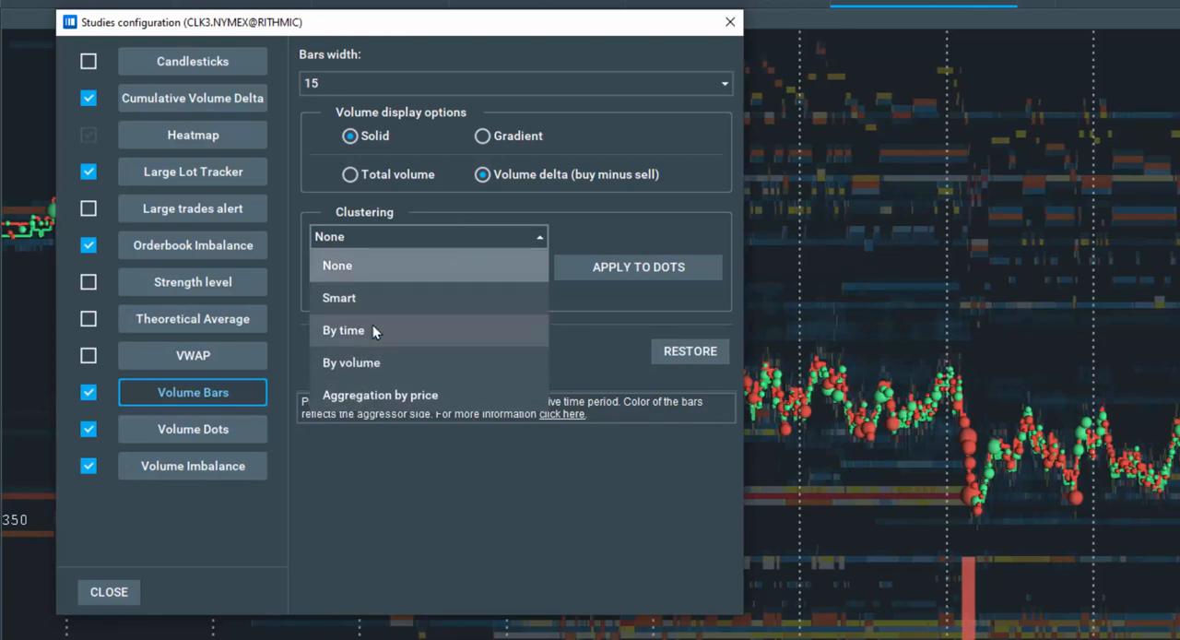
pyautogui.click(342, 330)
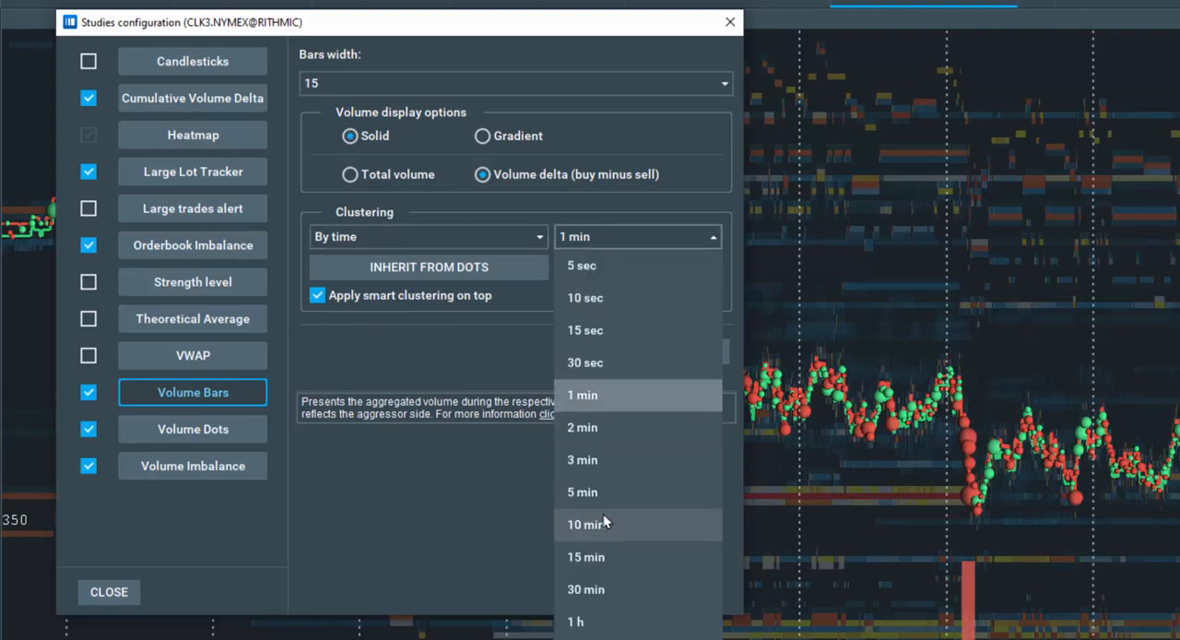
pyautogui.click(582, 492)
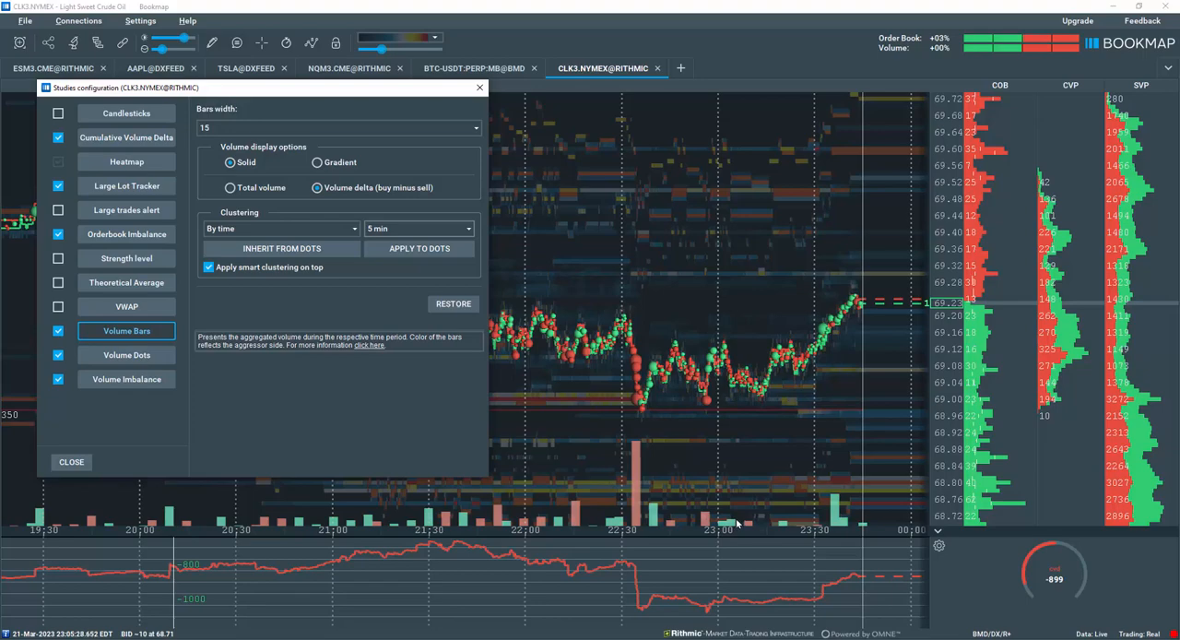
# Reselect By time clustering at 5 min and apply it to the volume dots.
pyautogui.click(281, 248)
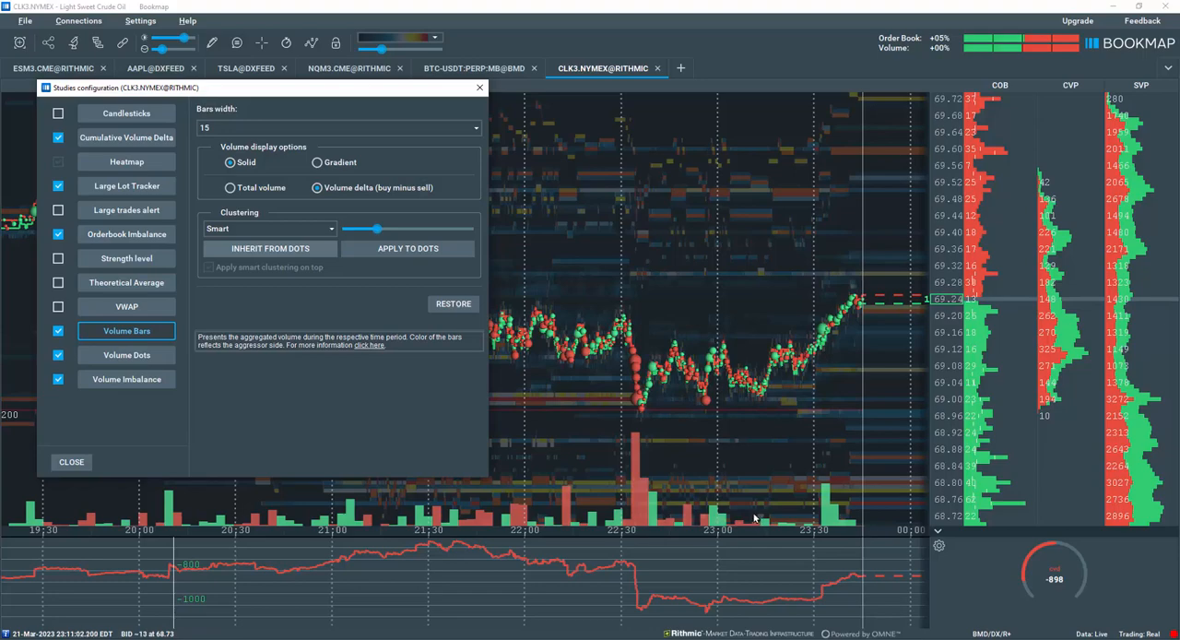
pyautogui.click(267, 228)
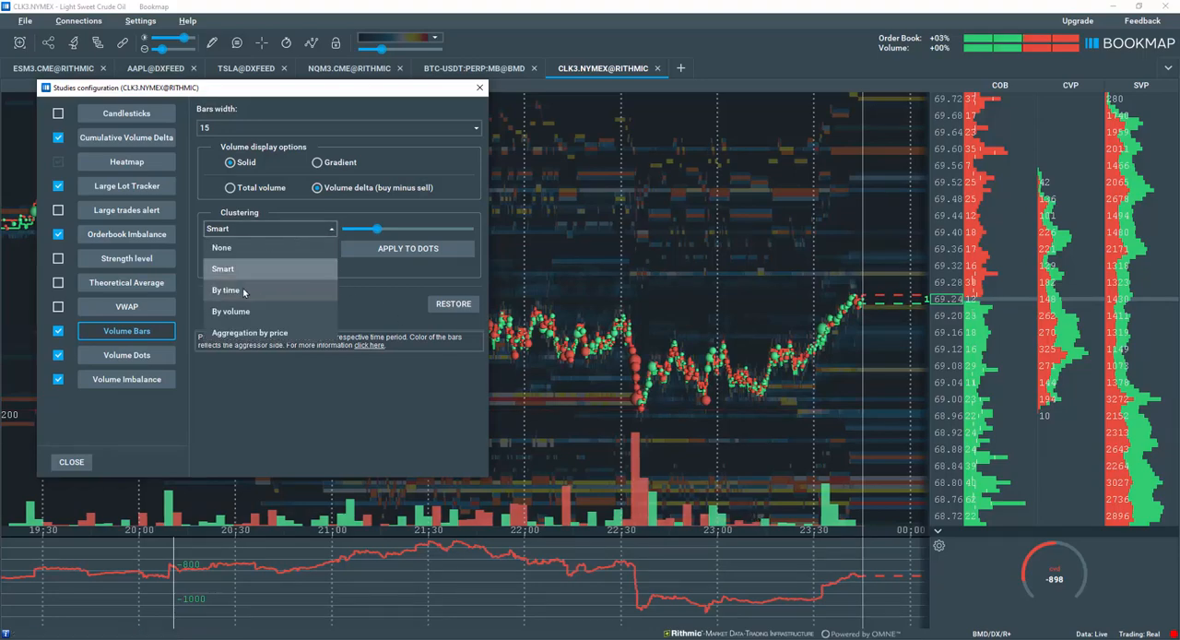
pyautogui.click(226, 289)
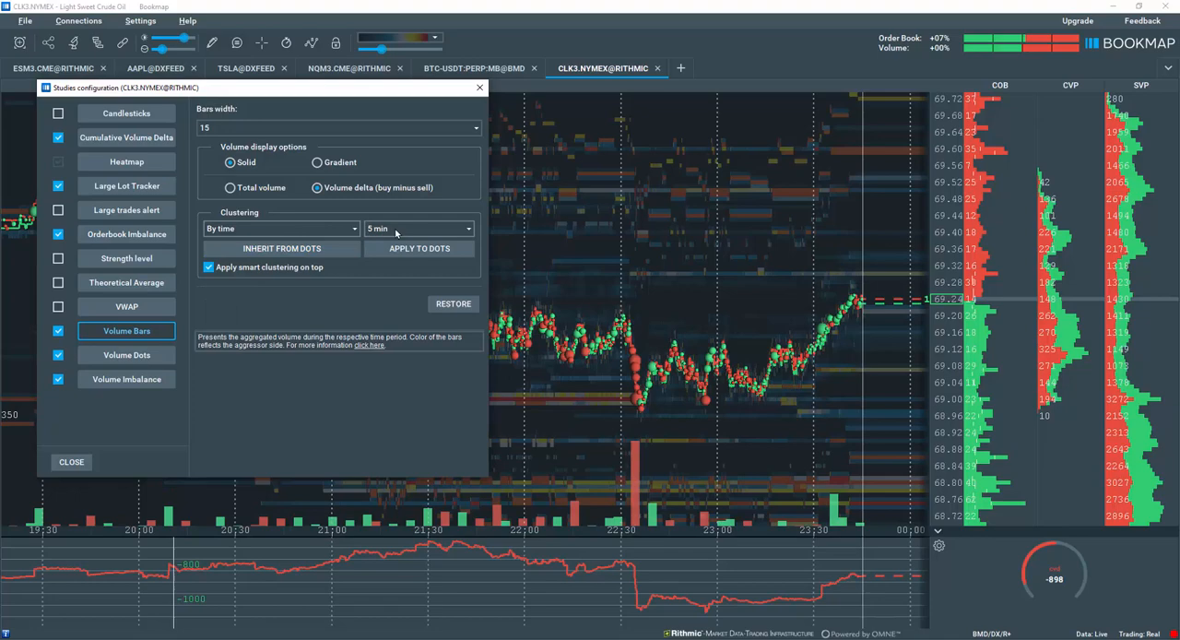
pyautogui.click(419, 247)
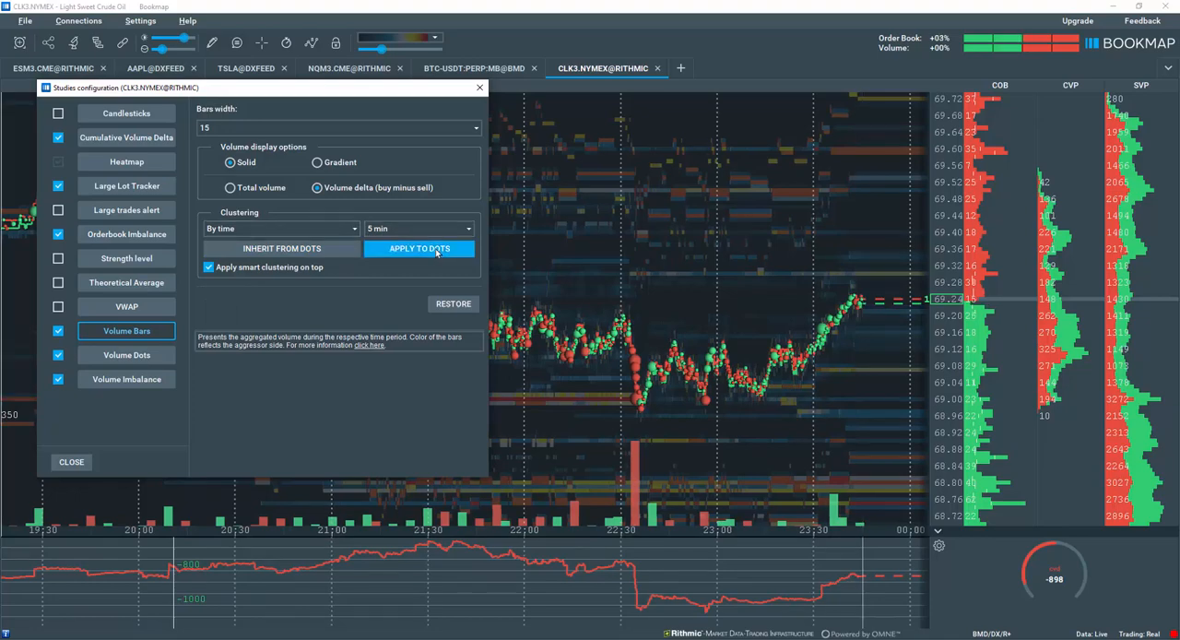
pyautogui.click(419, 248)
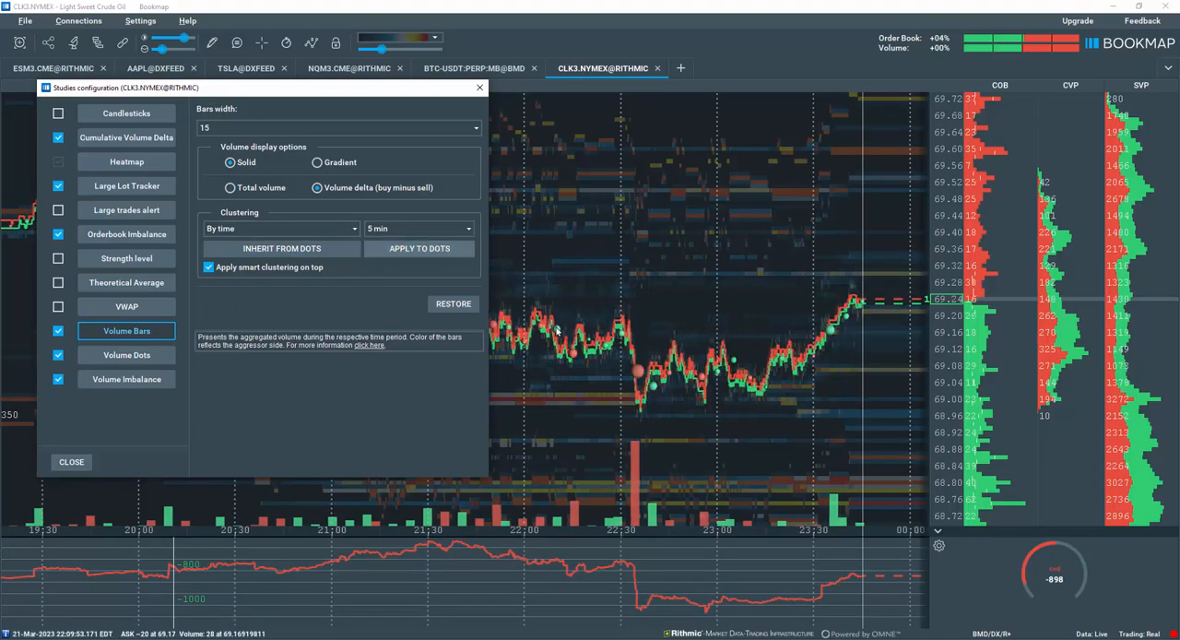